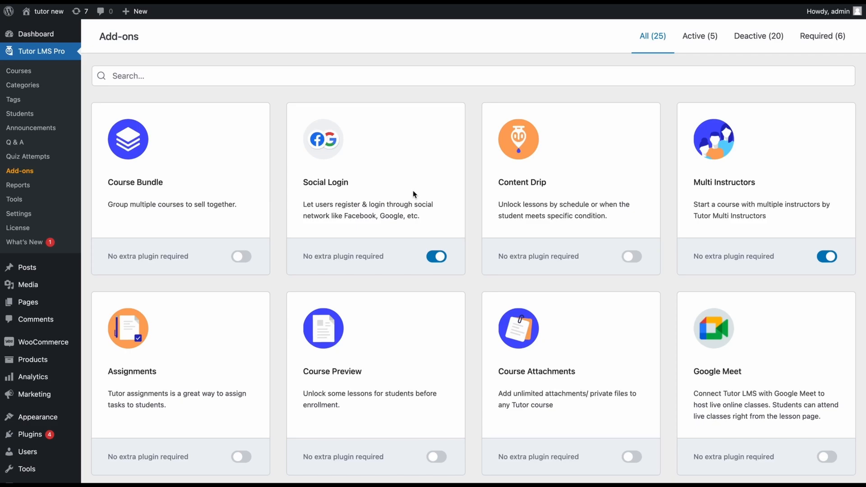
mouse_move(60, 191)
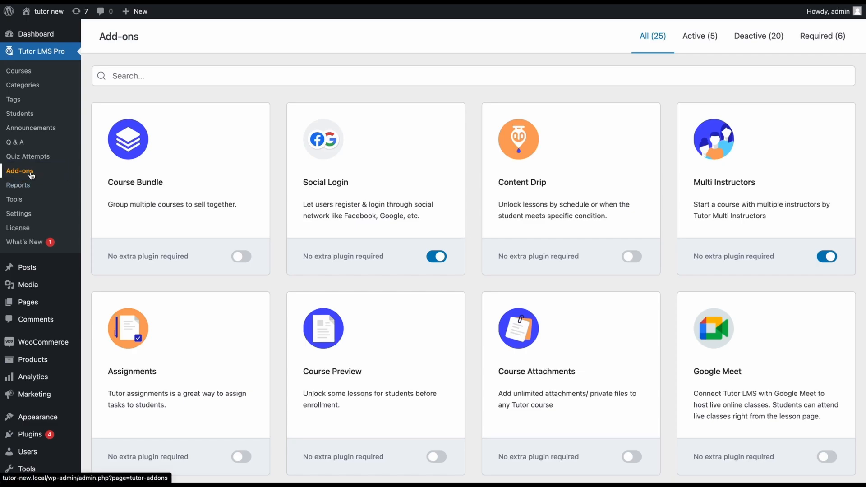
- Switch on the Enrollment add-on card on the Tutor LMS Pro Add-ons page
scroll(down, 3)
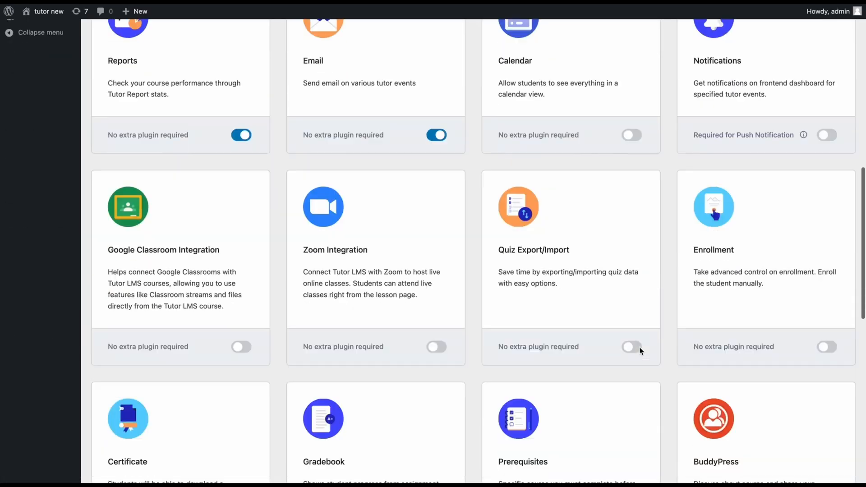
scroll(down, 3)
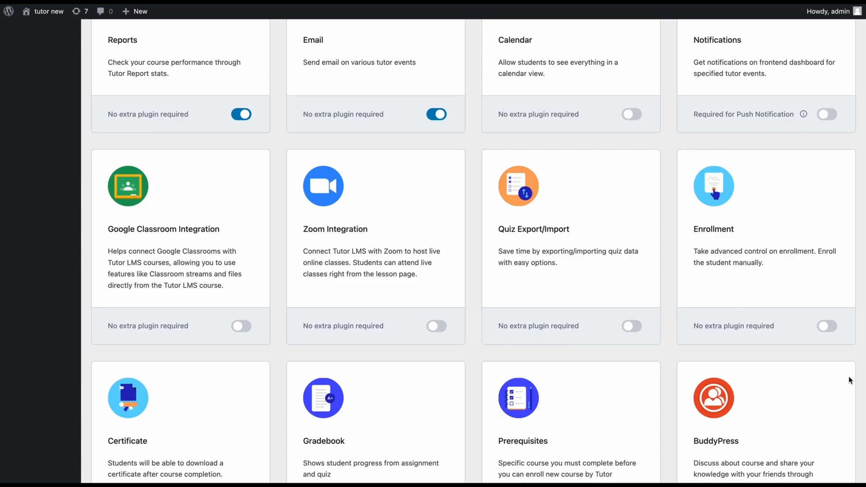
click(827, 325)
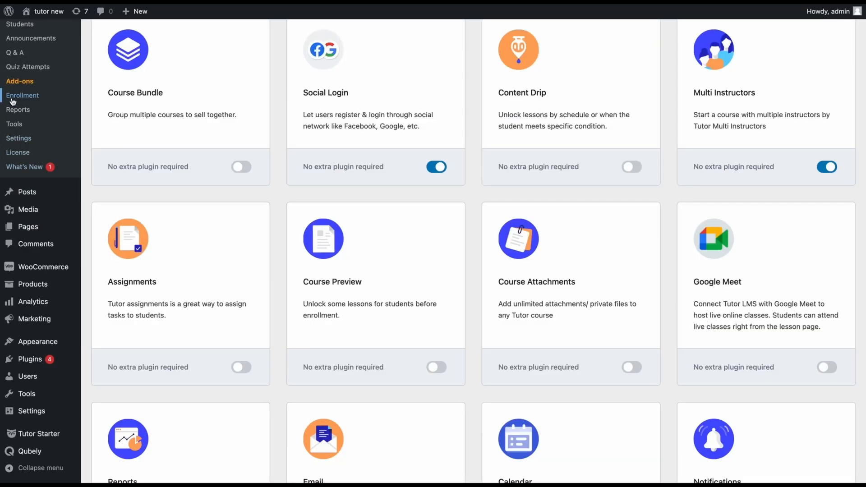
mouse_move(23, 94)
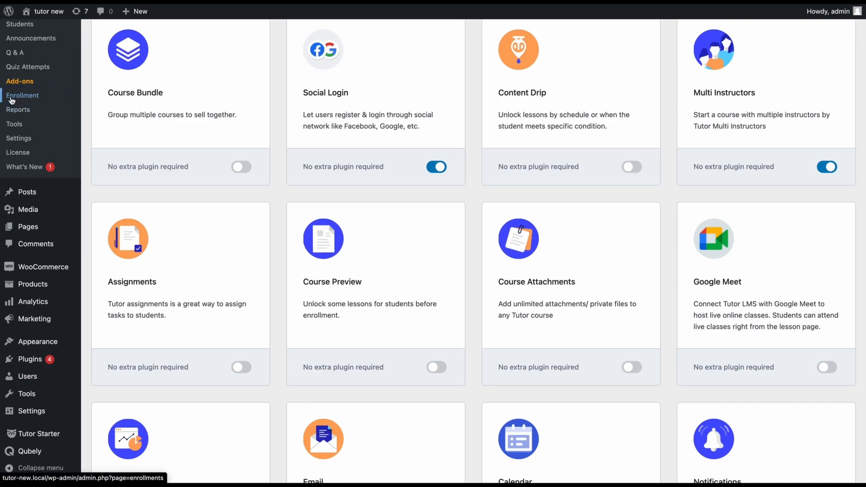
- Show the Tutor LMS Pro Enrollment page listing the approved course enrollments
click(22, 94)
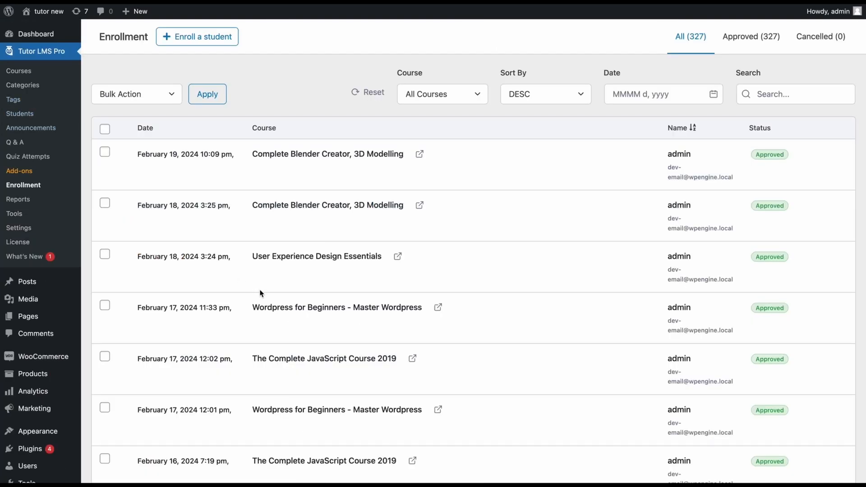
mouse_move(340, 370)
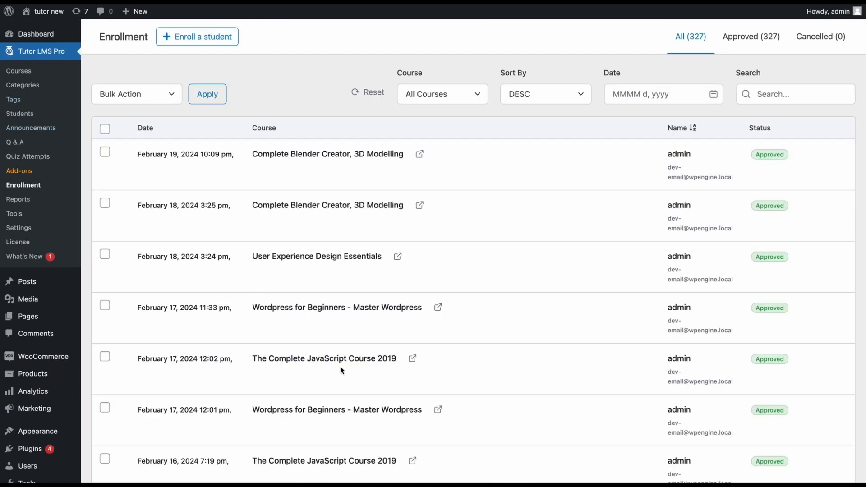
mouse_move(379, 384)
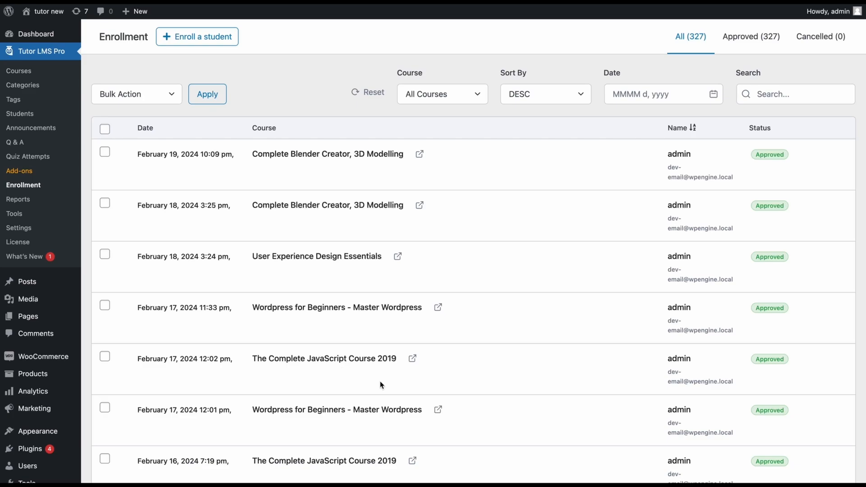
mouse_move(339, 346)
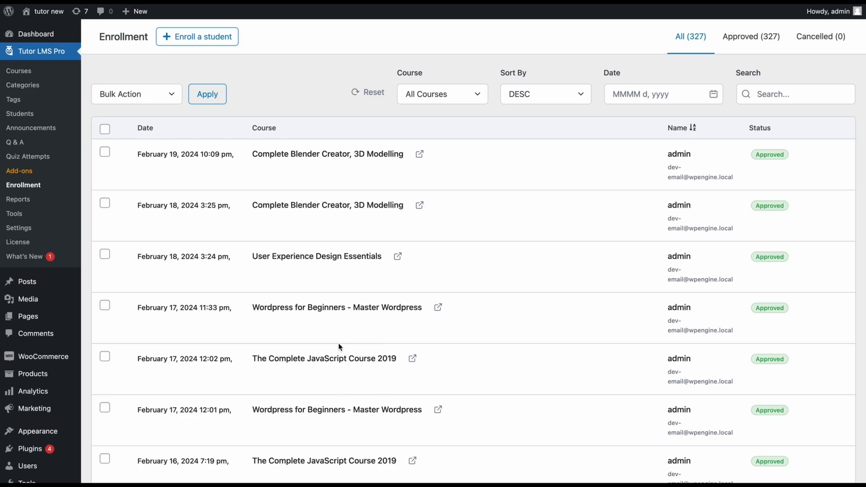
mouse_move(309, 163)
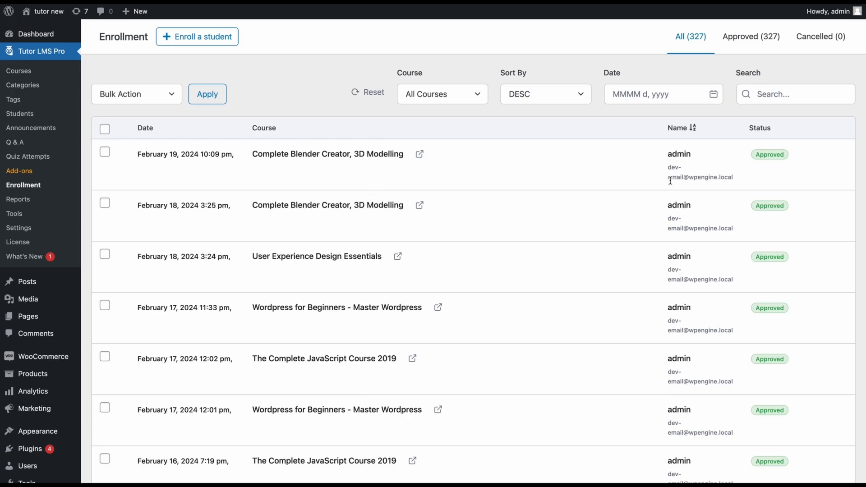
mouse_move(493, 187)
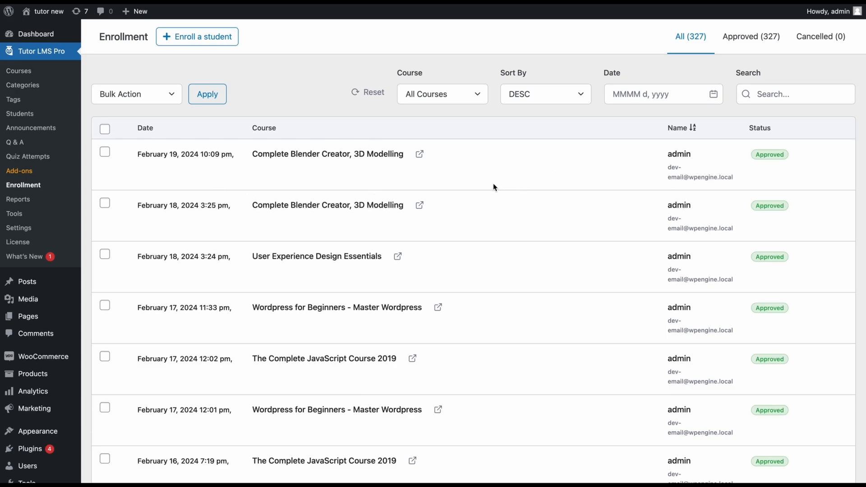
mouse_move(253, 193)
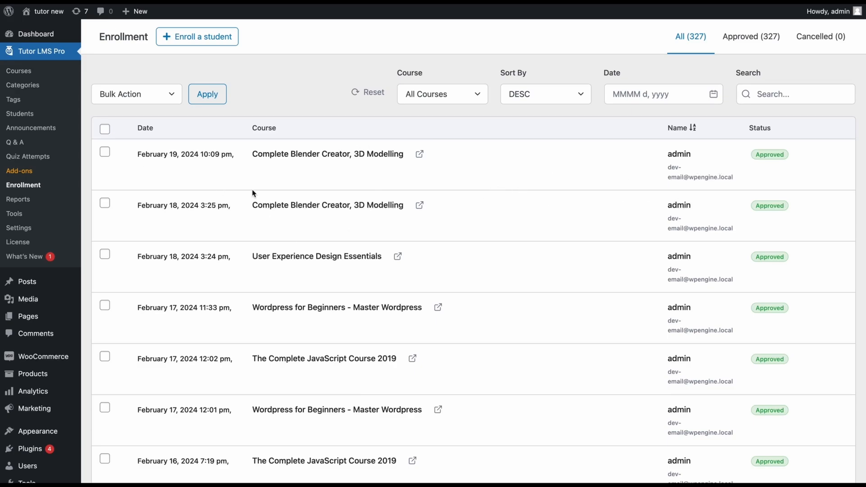
mouse_move(681, 134)
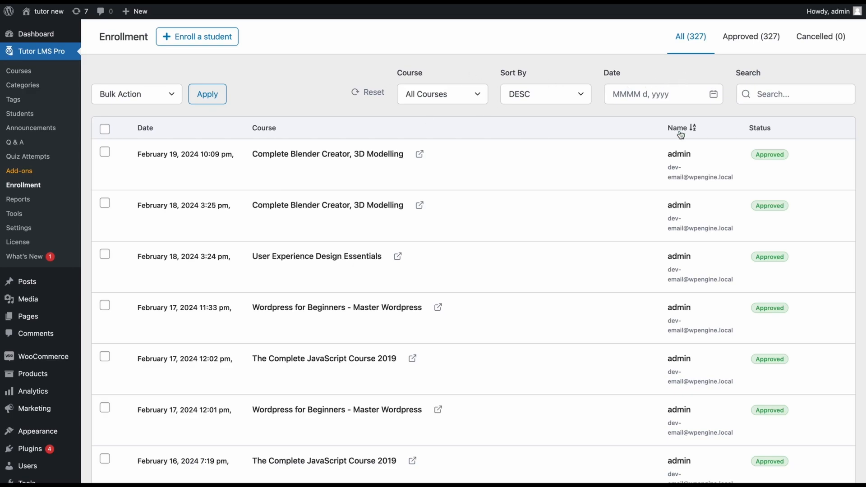
mouse_move(233, 93)
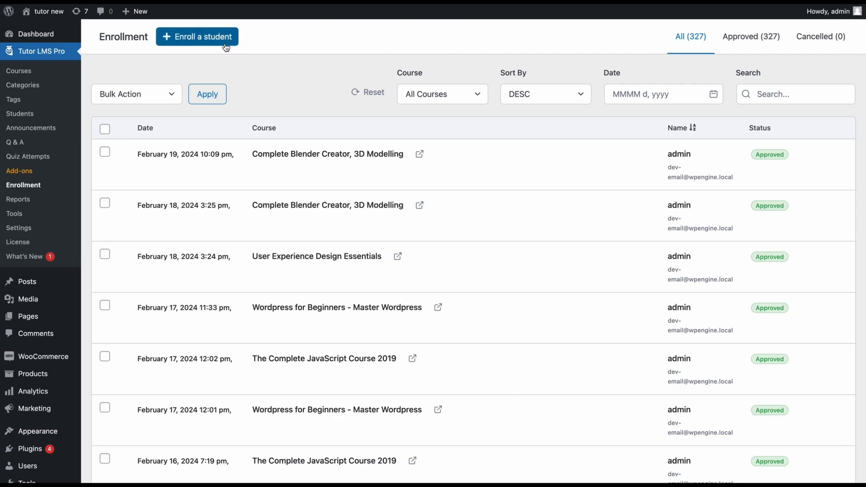
mouse_move(208, 43)
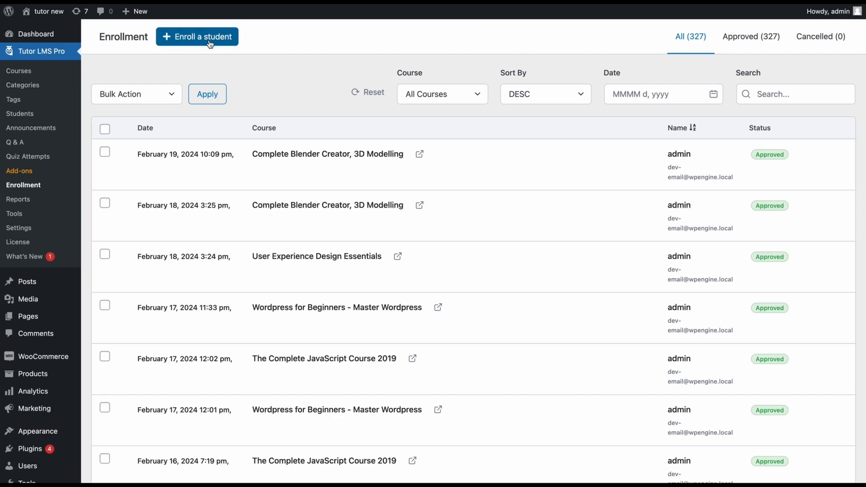
click(197, 36)
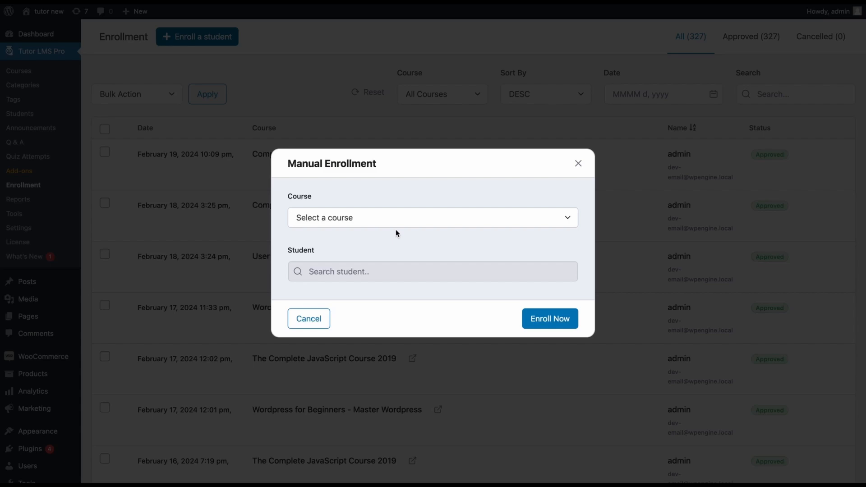
click(432, 217)
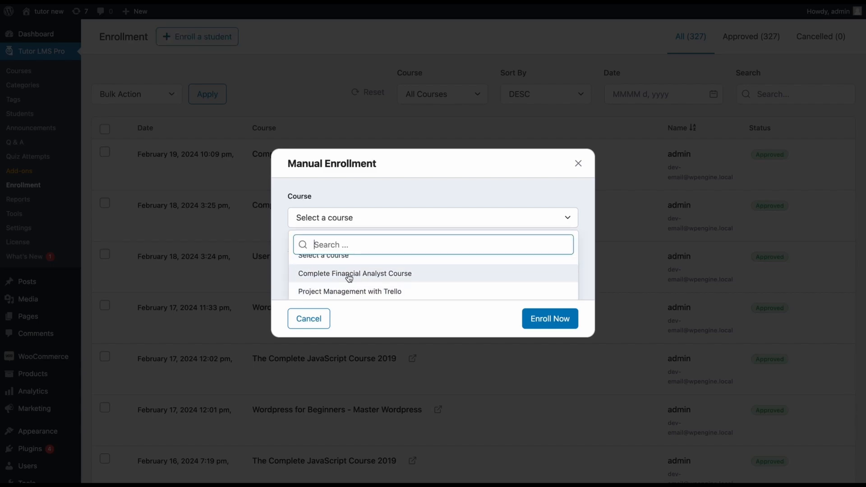
click(354, 272)
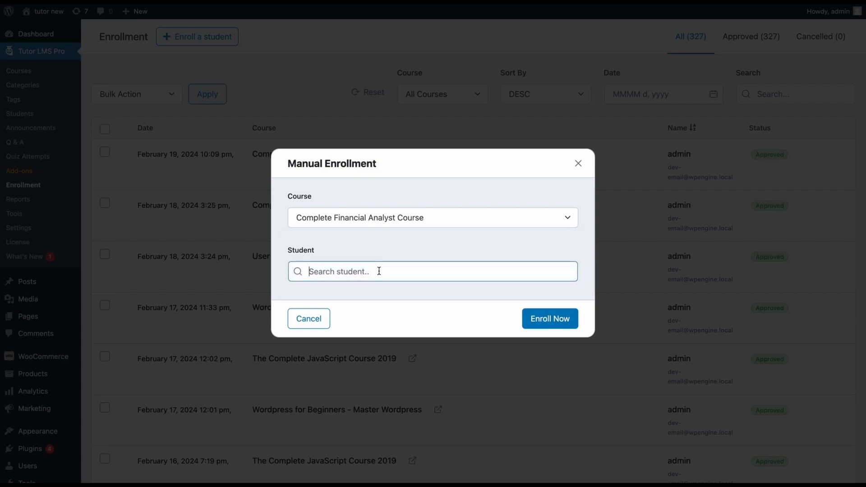
click(387, 272)
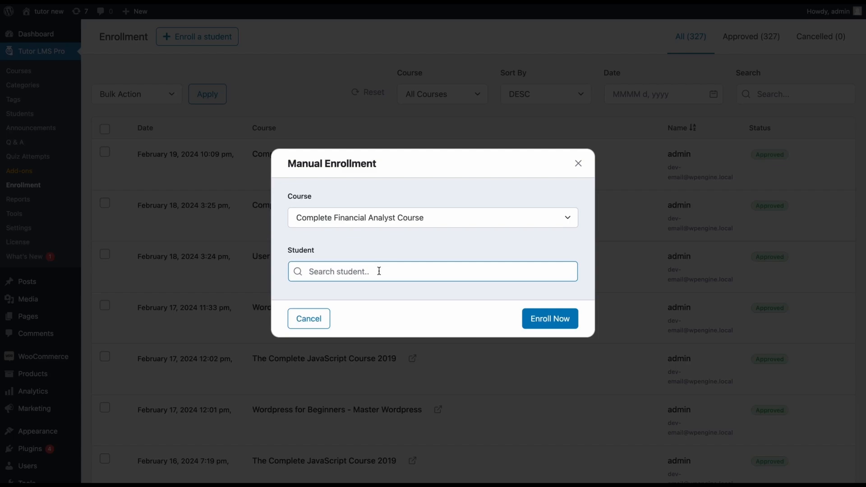
text(mark)
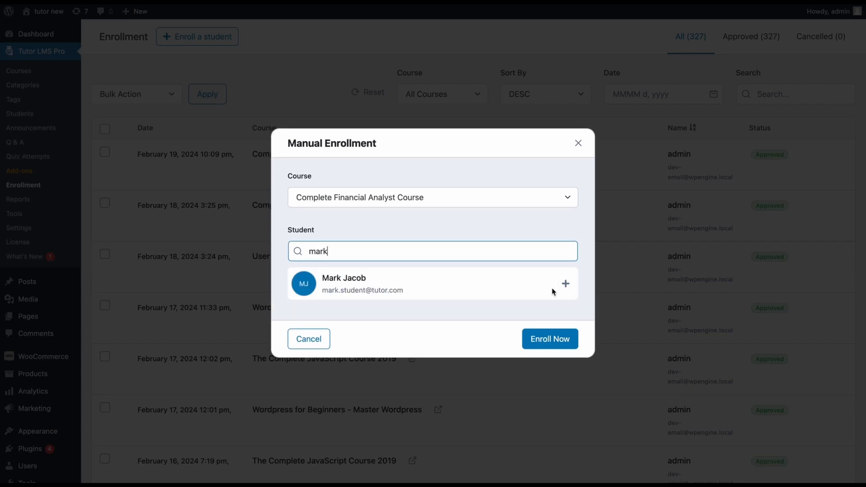
click(564, 284)
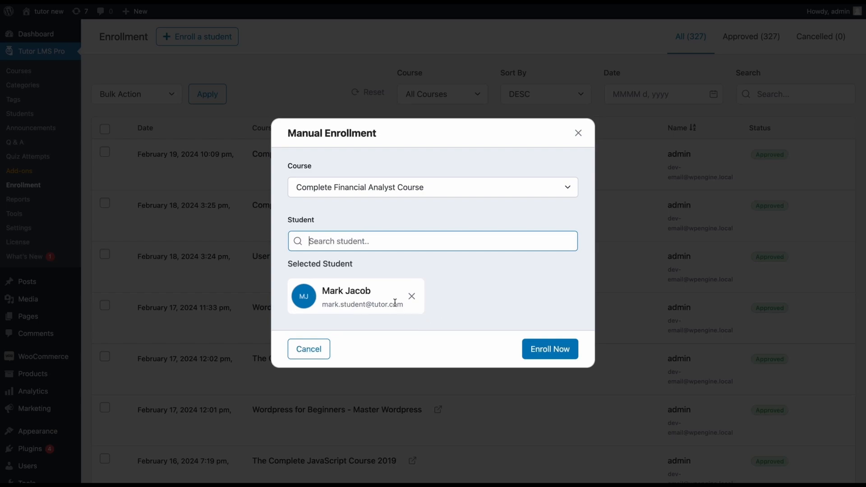
text(chris)
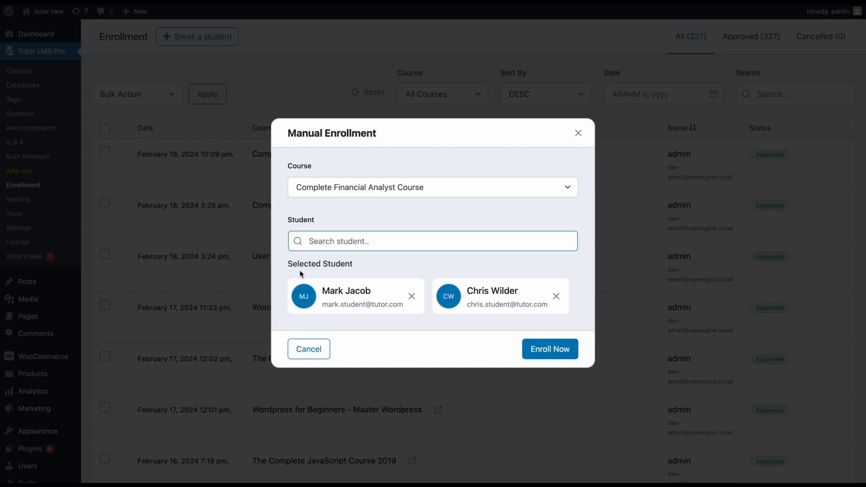
mouse_move(457, 333)
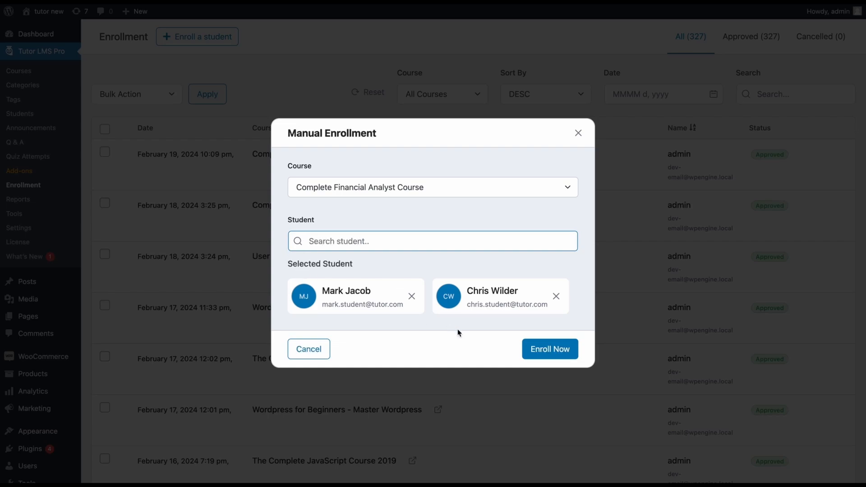
mouse_move(480, 268)
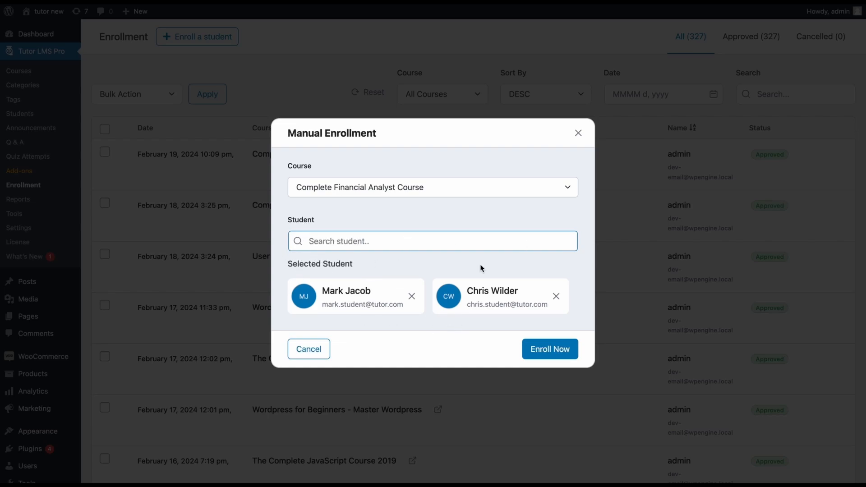
mouse_move(432, 345)
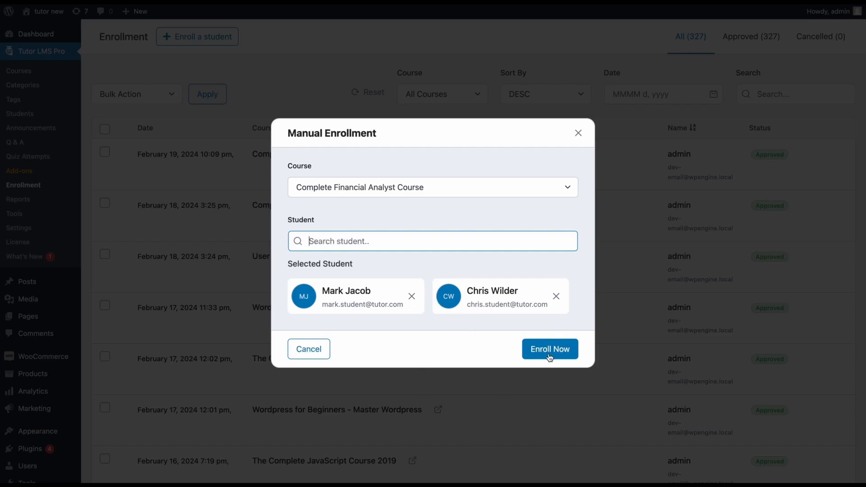
click(549, 349)
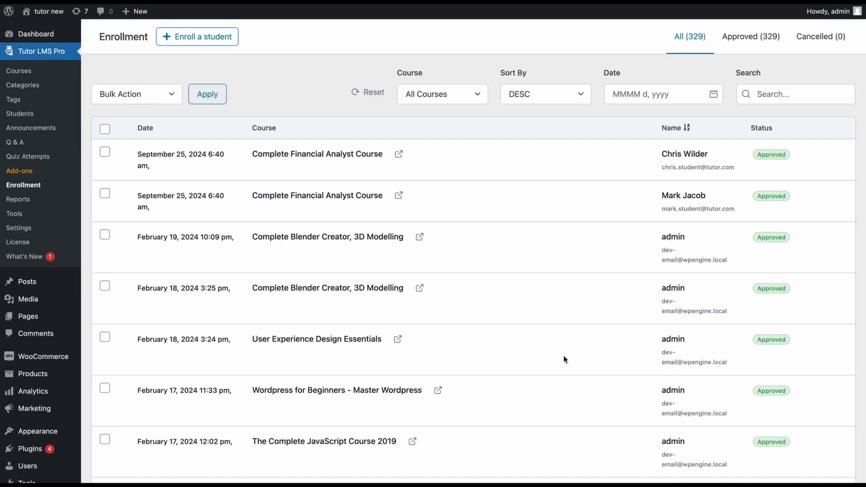
mouse_move(171, 166)
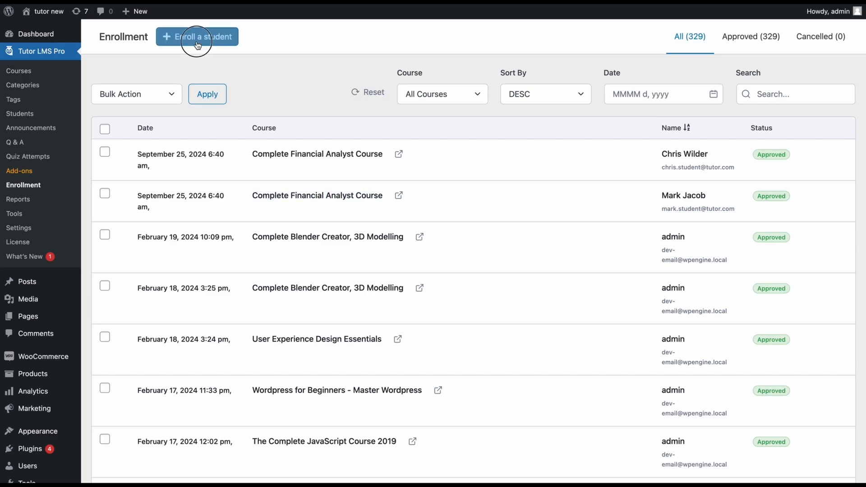
click(197, 36)
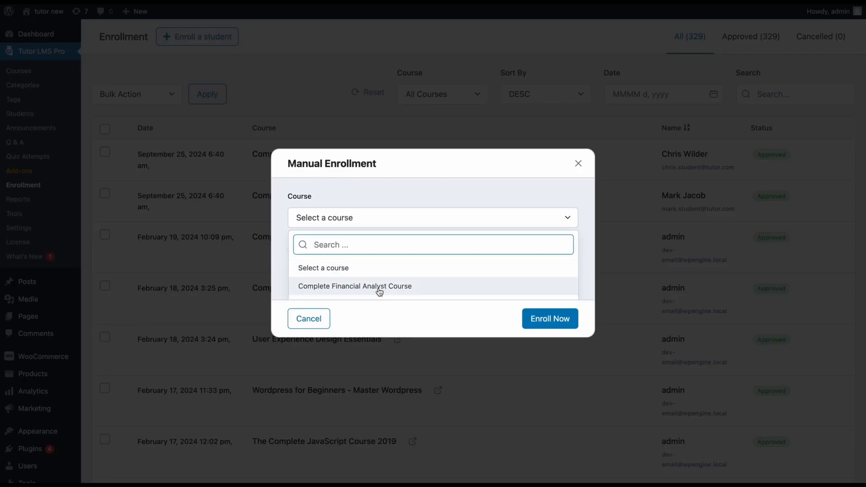
click(354, 286)
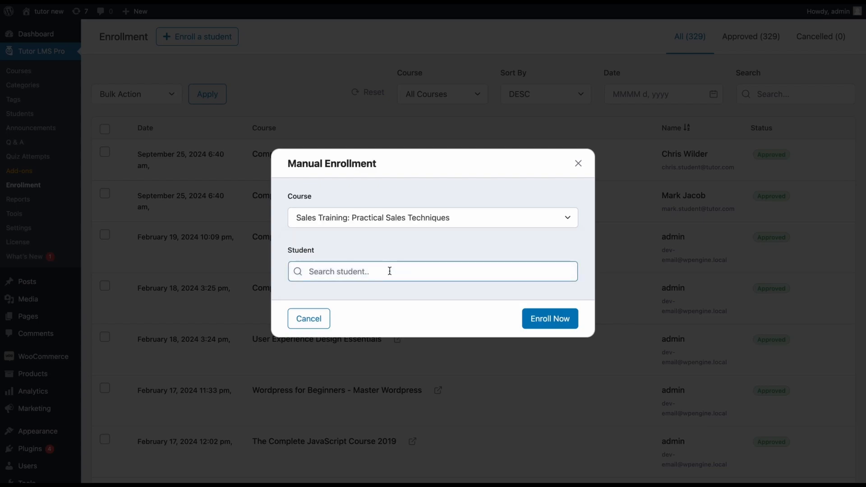
text(chr)
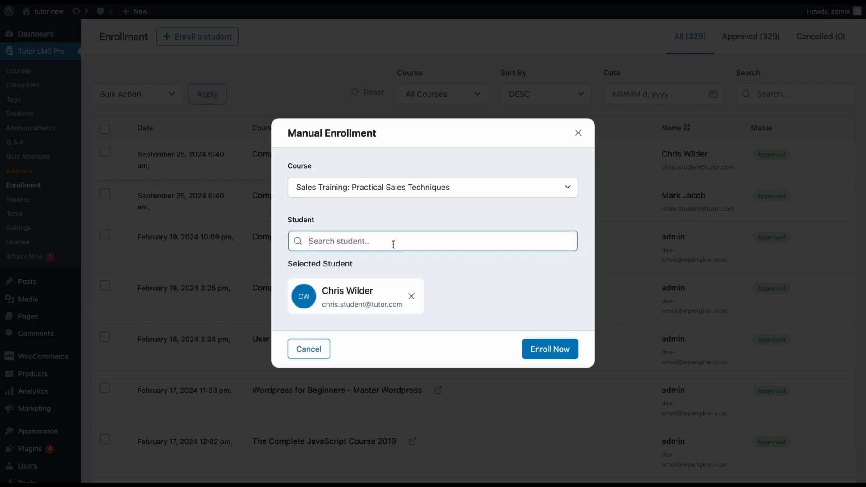
click(549, 349)
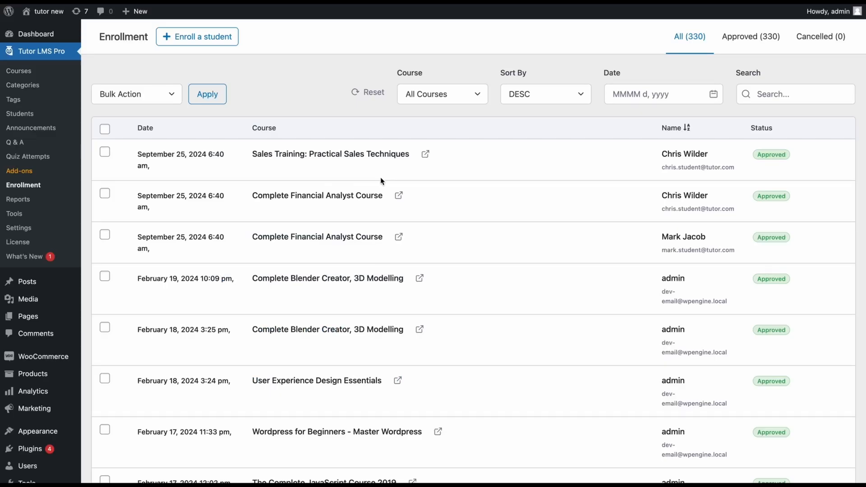
click(198, 36)
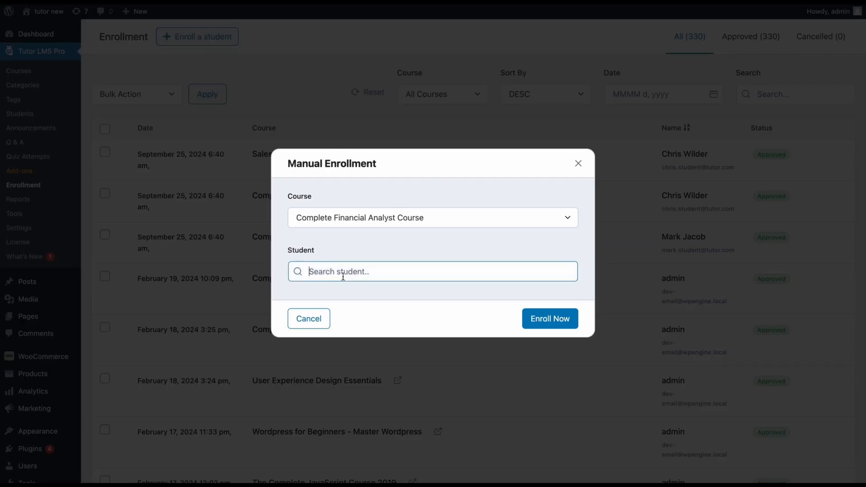
text(chris)
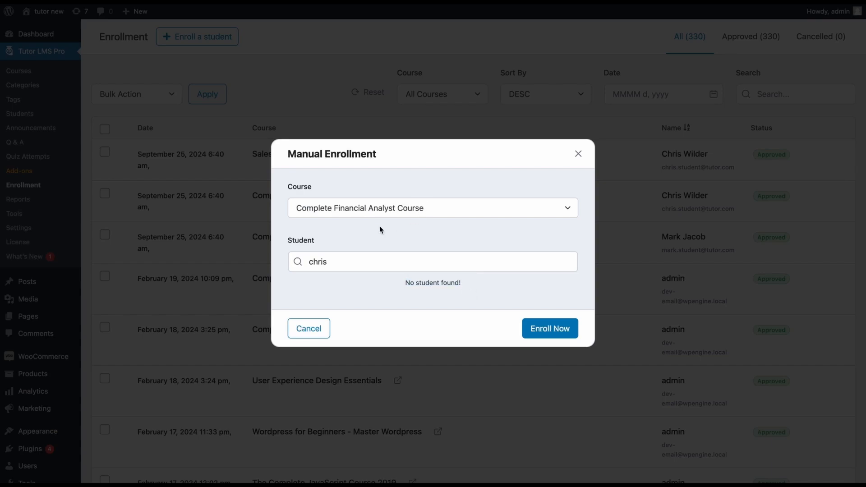
mouse_move(432, 223)
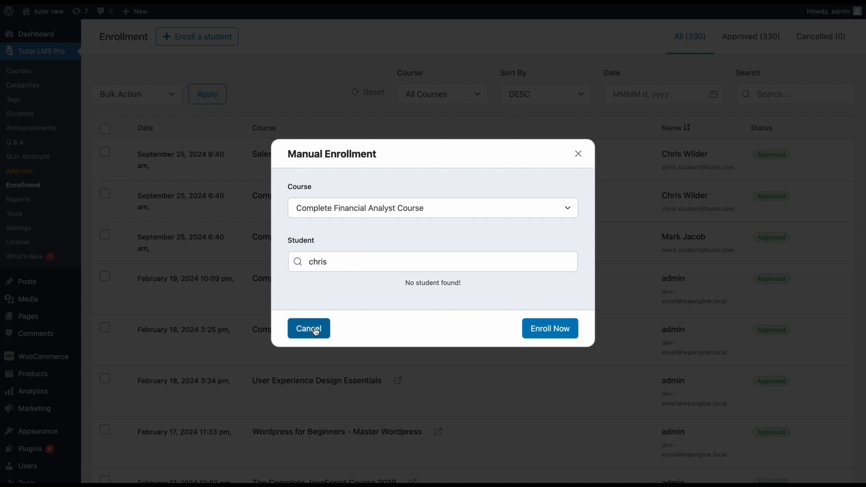
click(308, 328)
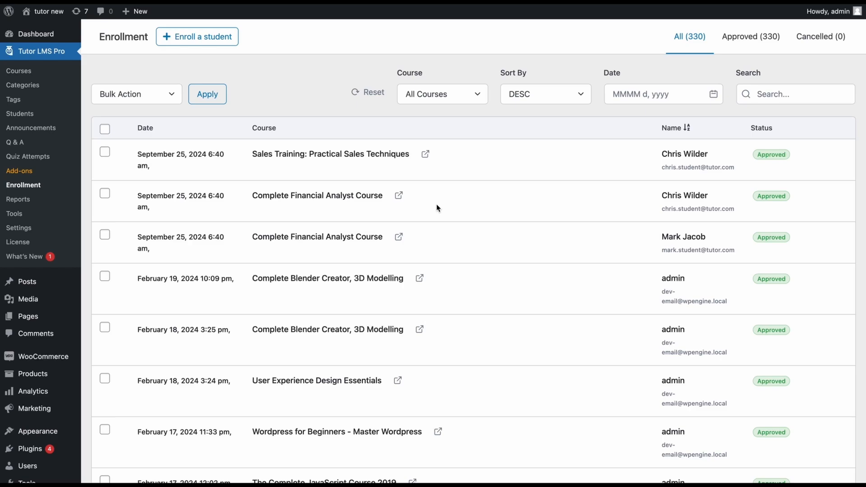
click(197, 36)
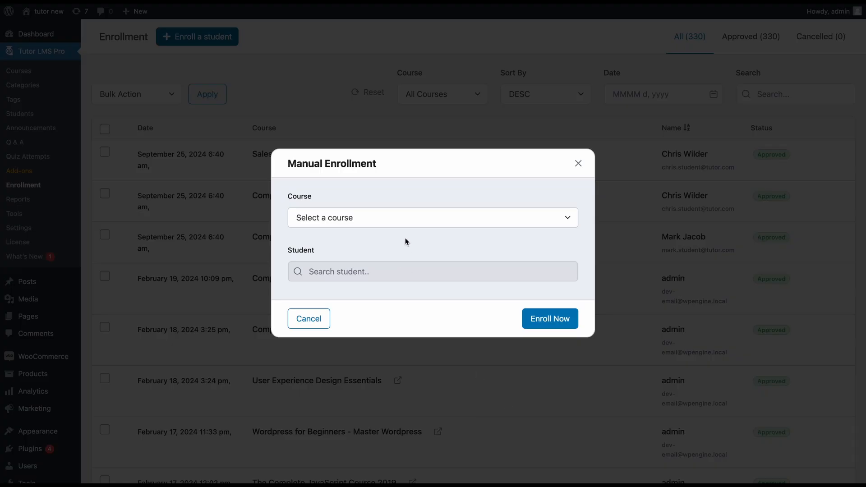
click(432, 218)
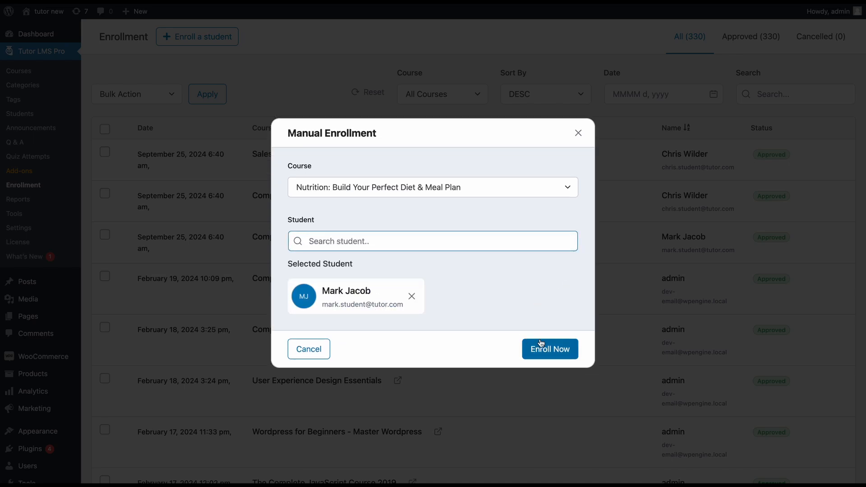
click(549, 349)
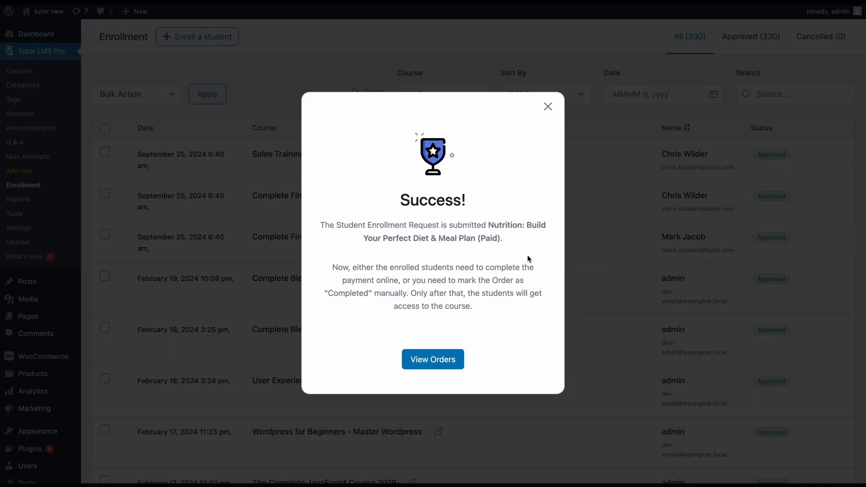
mouse_move(348, 159)
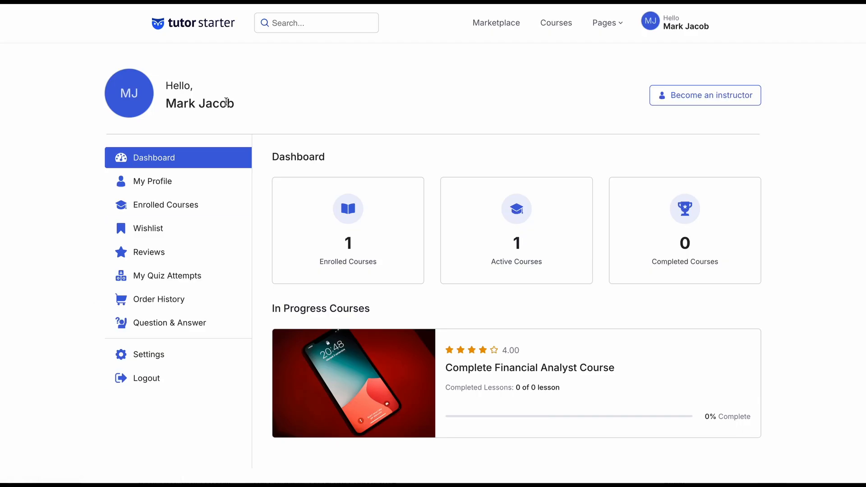
mouse_move(159, 299)
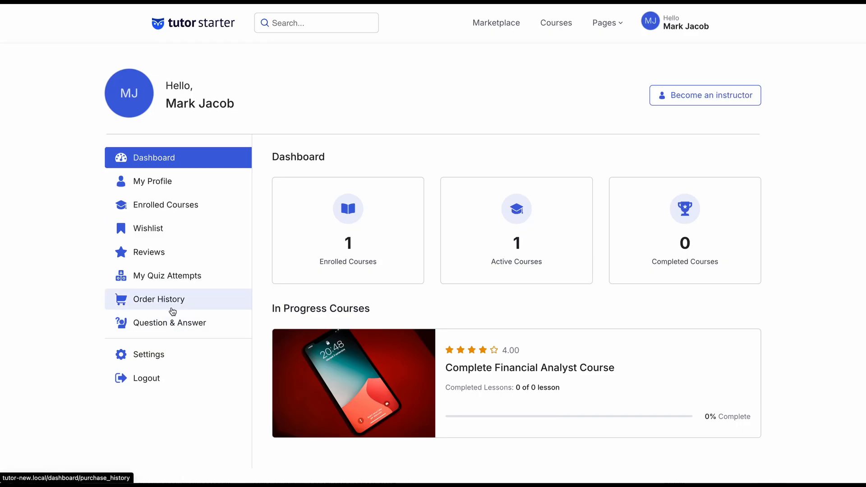
mouse_move(206, 304)
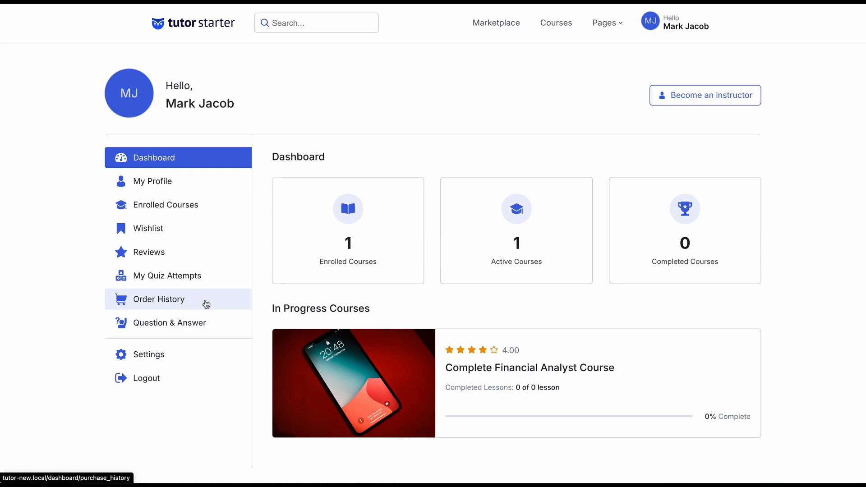
click(158, 299)
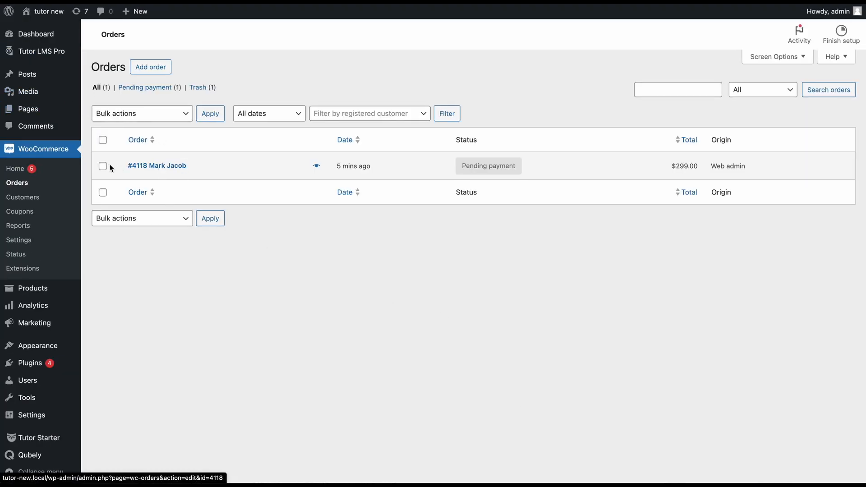
- Show the WooCommerce Orders list with order #4118 for $299.00 pending payment
click(141, 114)
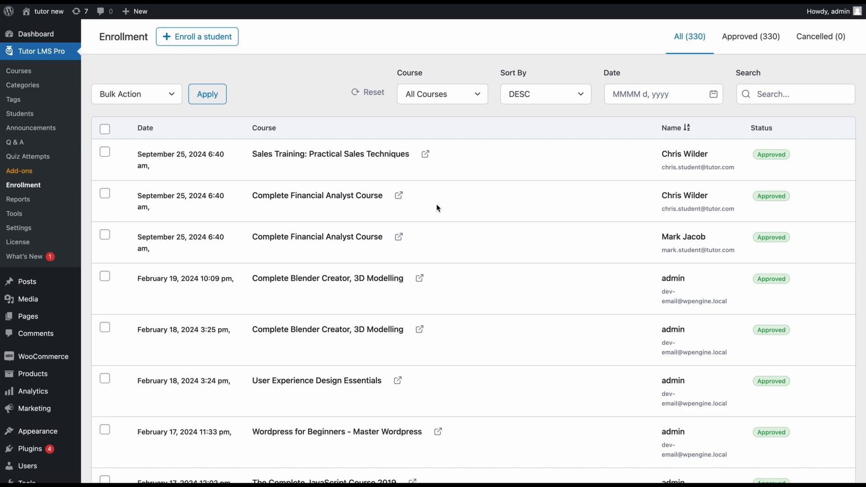
mouse_move(695, 153)
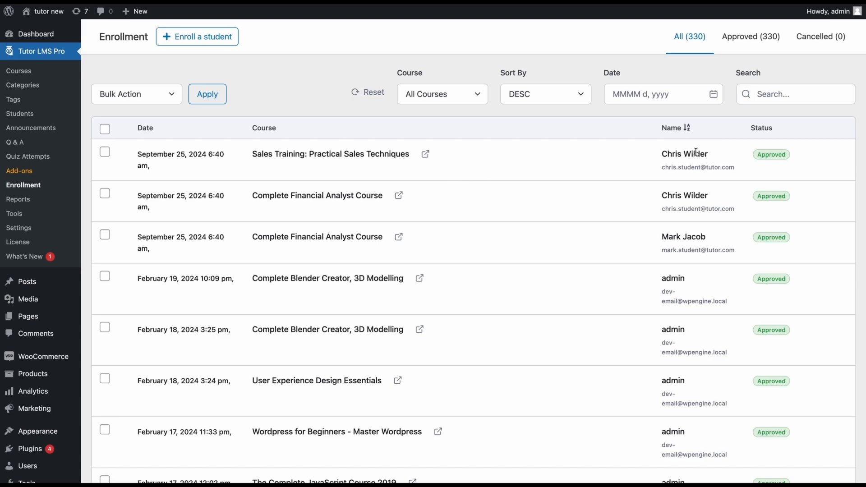
mouse_move(207, 94)
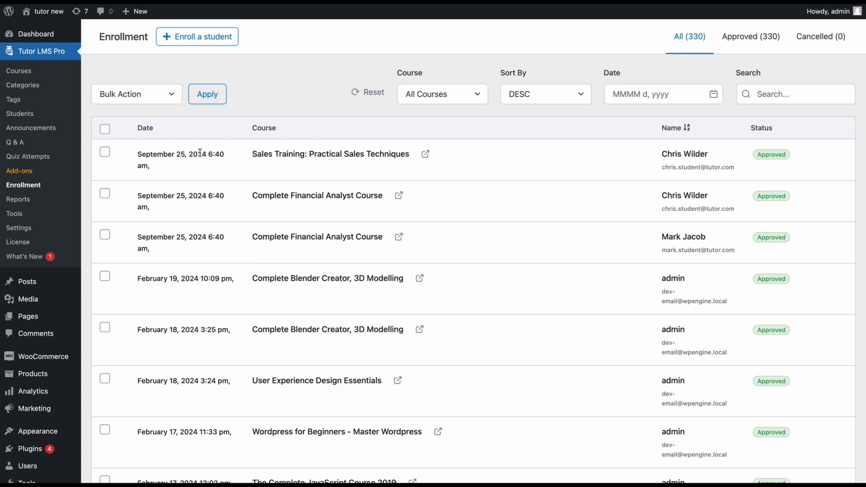
mouse_move(381, 266)
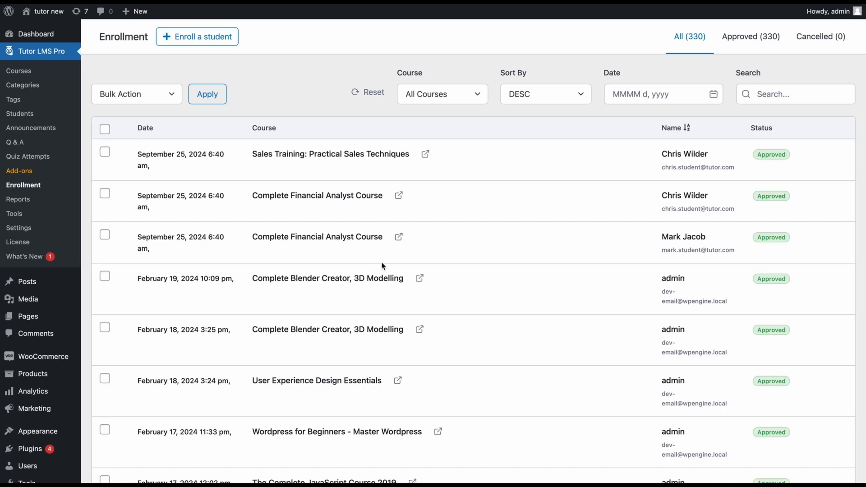